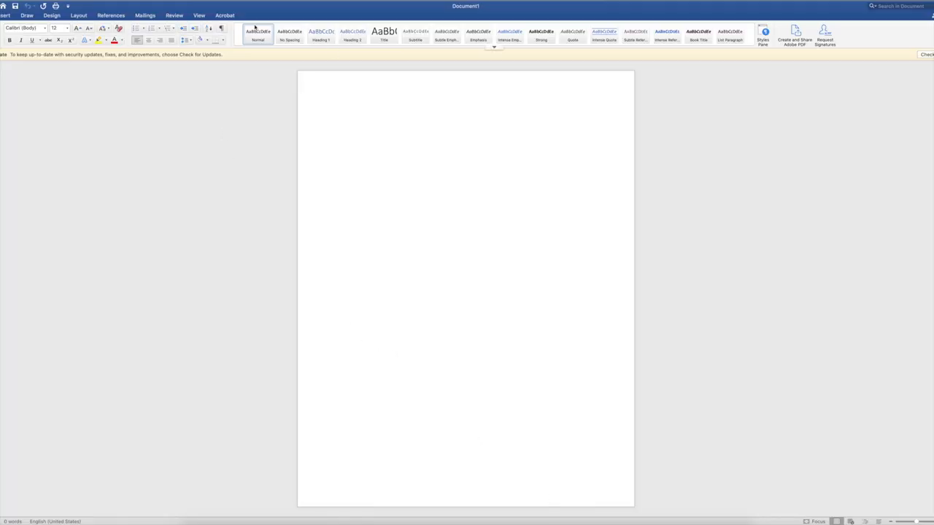
- Show the Tools menu where the Labels command lives
{"action": "left_click", "coordinate": [335, 114]}
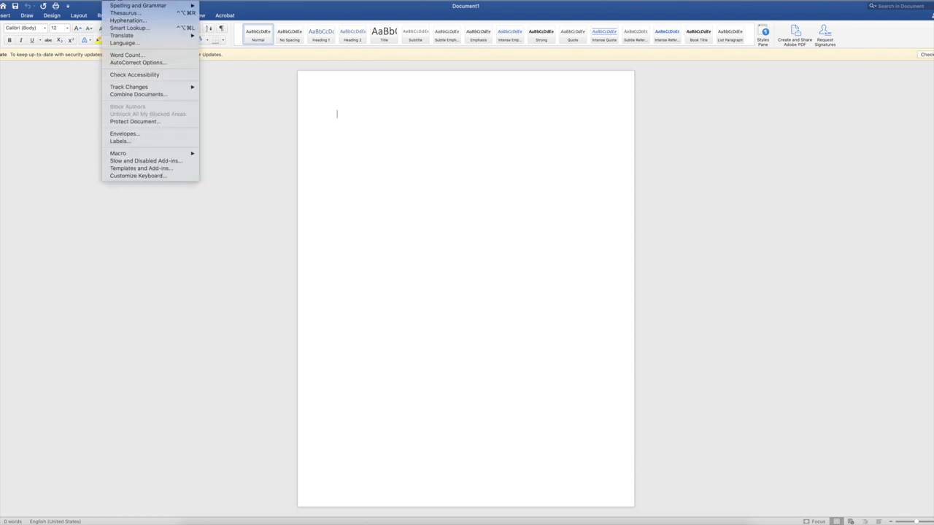
{"action": "mouse_move", "coordinate": [124, 140]}
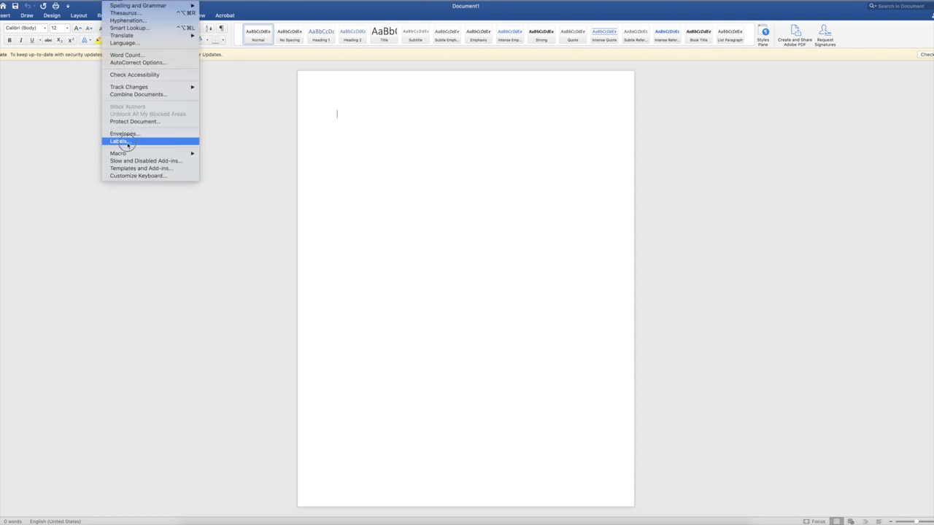
- Choose Avery US Letter 18163 Shipping Labels as the label product for a full page
{"action": "left_click", "coordinate": [118, 140]}
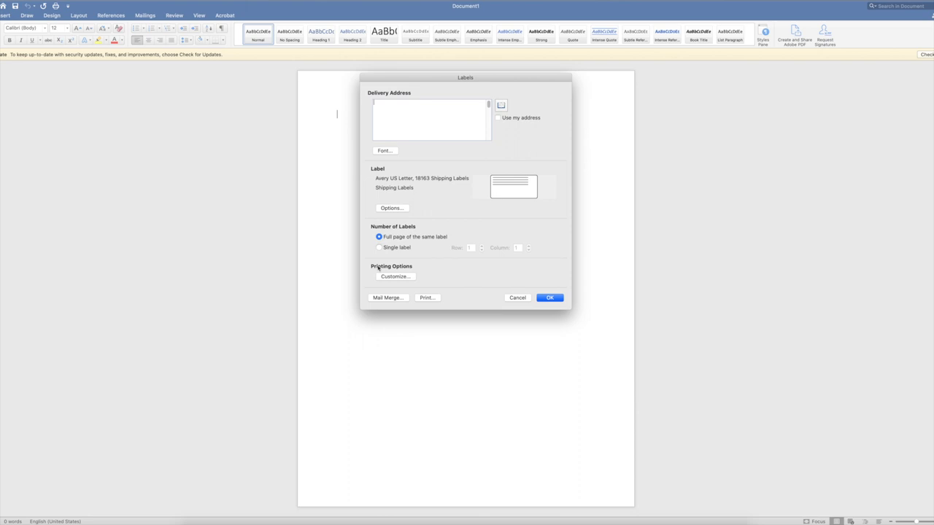
{"action": "mouse_move", "coordinate": [376, 174]}
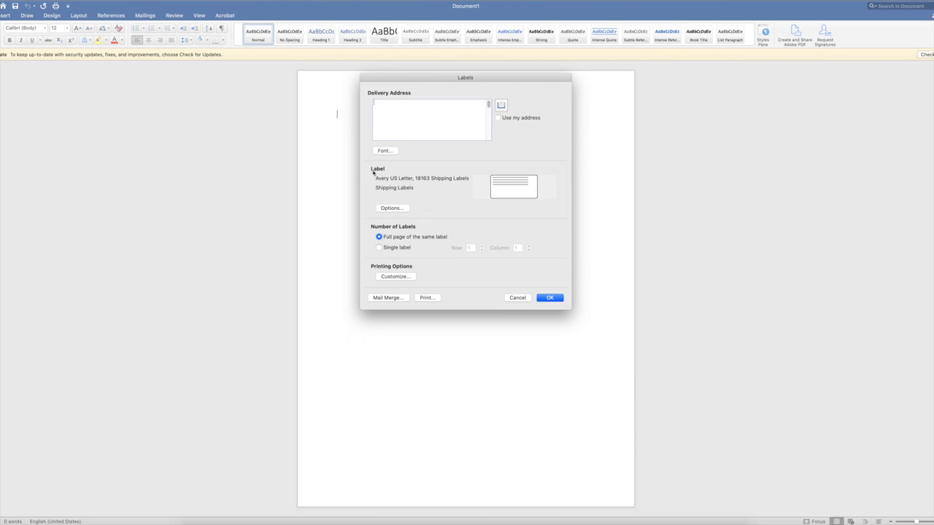
{"action": "left_click", "coordinate": [391, 207]}
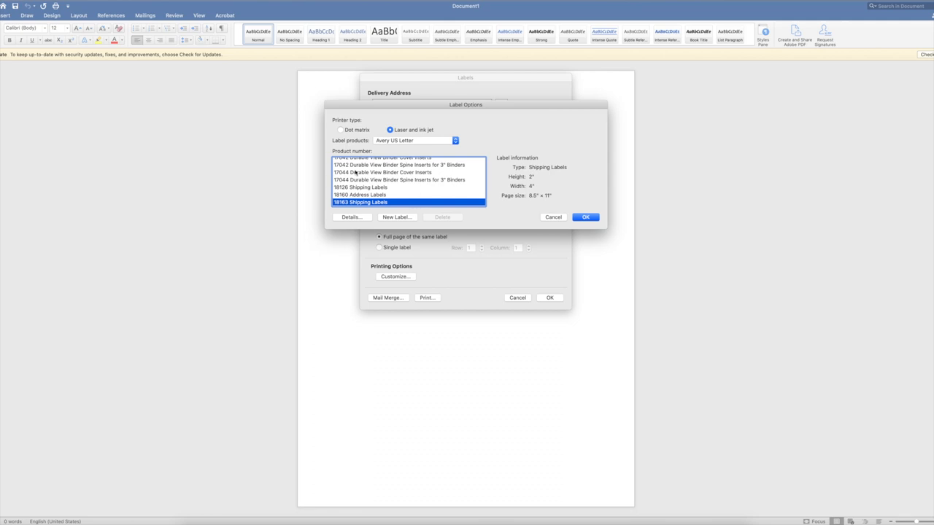
{"action": "mouse_move", "coordinate": [344, 218]}
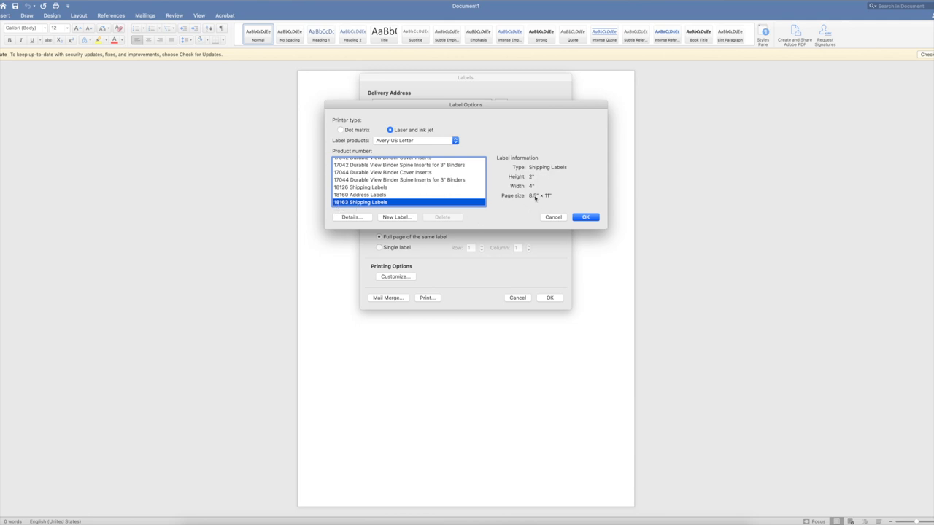
{"action": "left_click", "coordinate": [586, 216]}
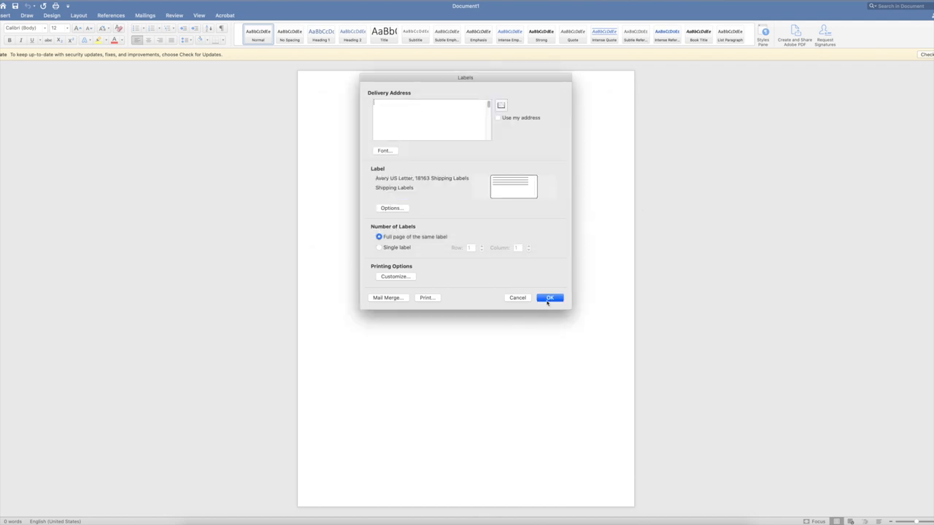
- Create the label sheet document and drag the student photo JPG into its first label
{"action": "left_click", "coordinate": [549, 298]}
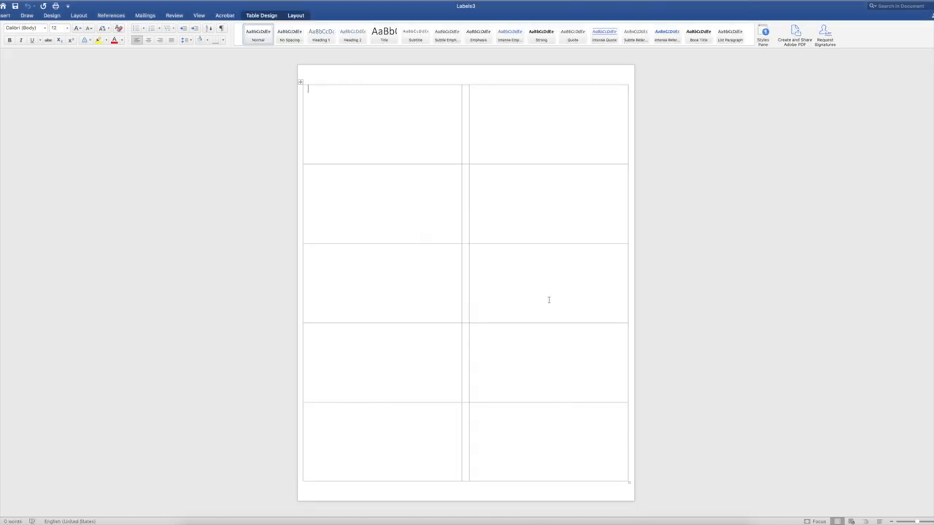
{"action": "mouse_move", "coordinate": [373, 114]}
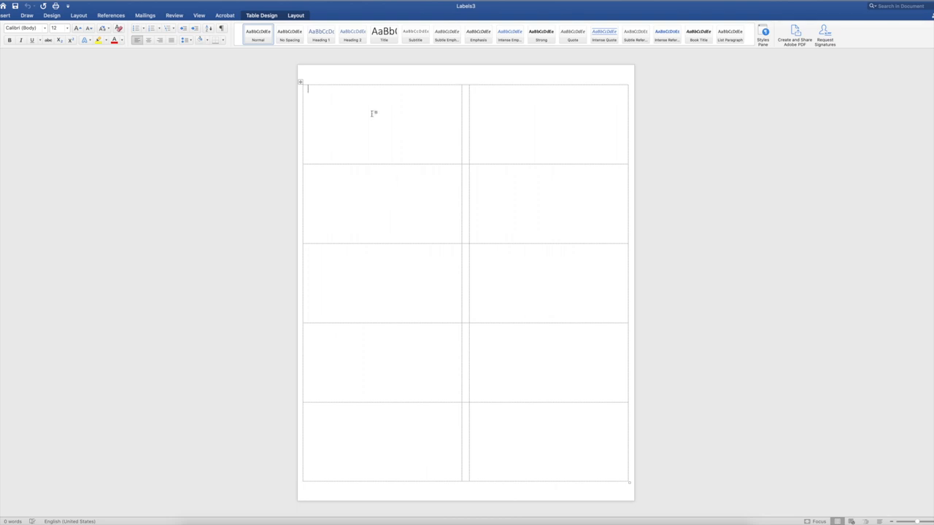
{"action": "mouse_move", "coordinate": [461, 123]}
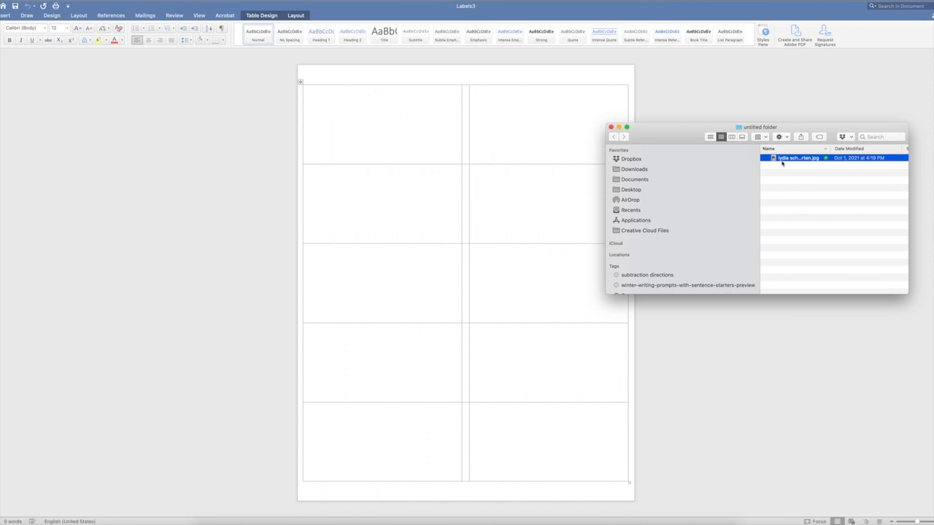
{"action": "left_click_drag", "start_coordinate": [795, 158], "coordinate": [484, 152]}
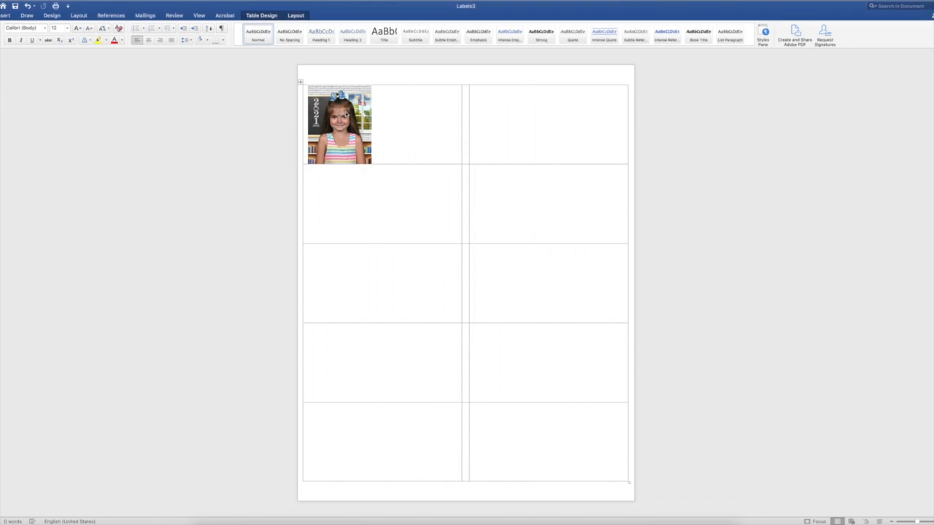
- Shrink the student photo to a small thumbnail in the corner of the first label
{"action": "left_click", "coordinate": [339, 124]}
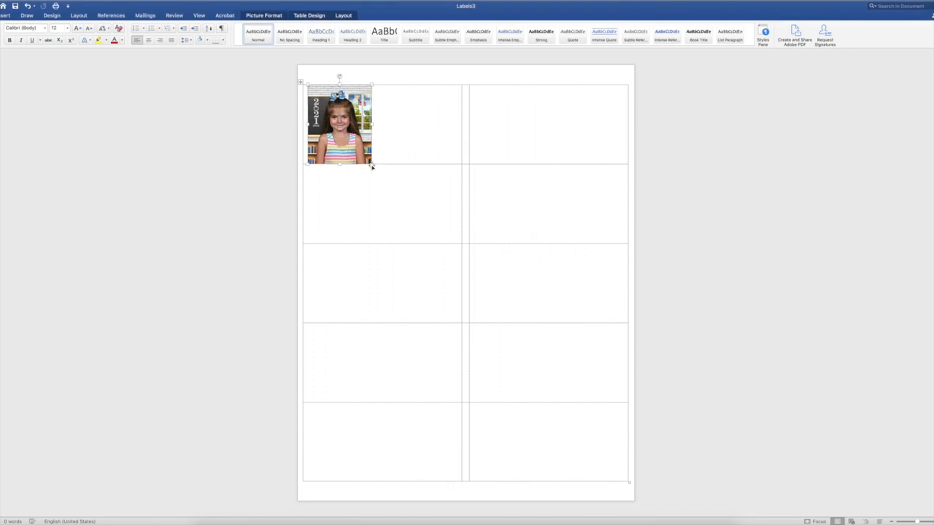
{"action": "left_click_drag", "start_coordinate": [370, 164], "coordinate": [335, 108]}
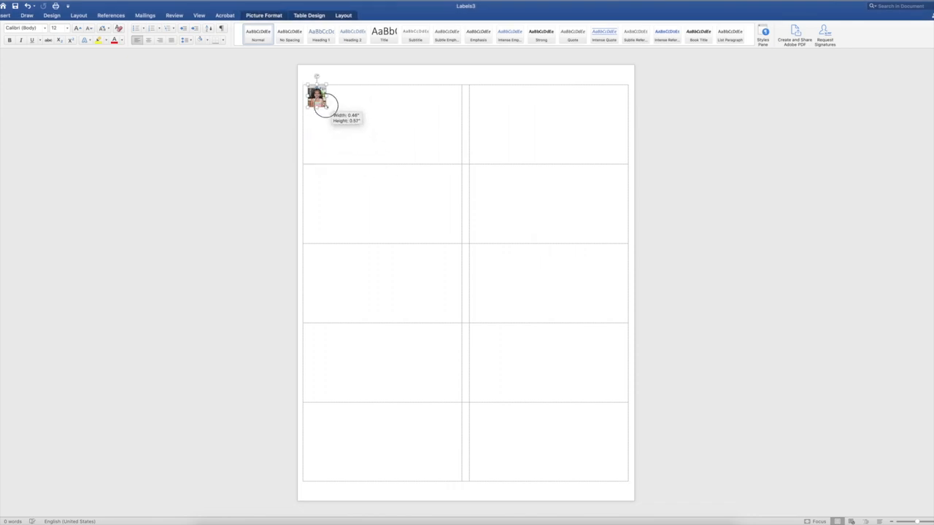
{"action": "left_click_drag", "start_coordinate": [330, 111], "coordinate": [341, 124]}
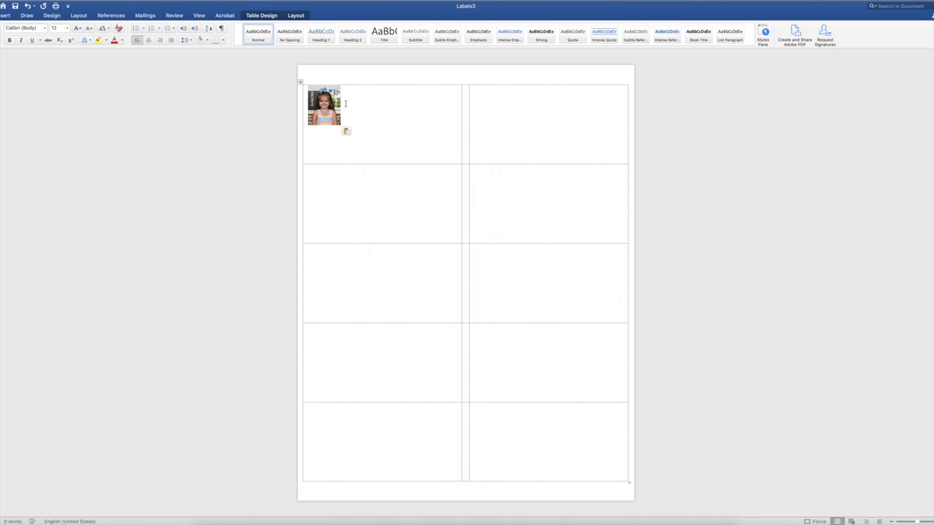
{"action": "mouse_move", "coordinate": [346, 123]}
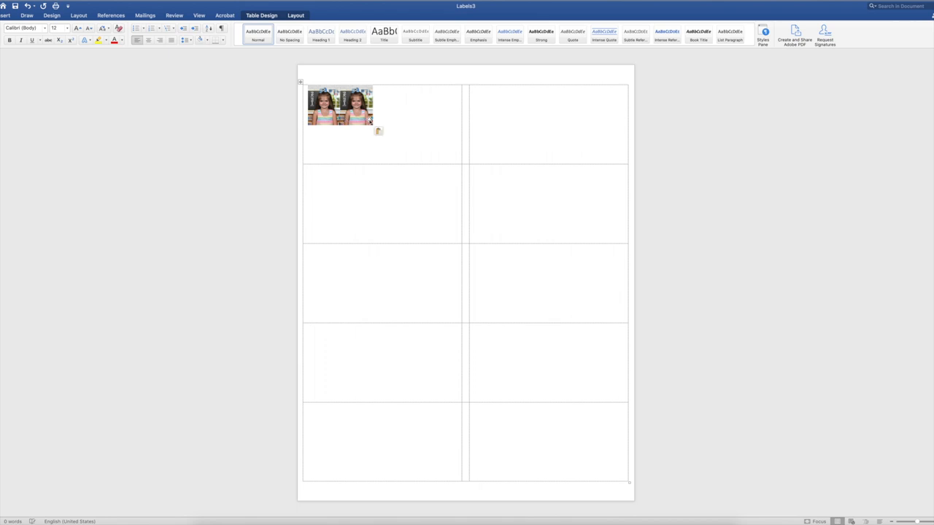
- Paste repeated thumbnail copies to fill the label with eight rows of four photos
{"action": "left_click", "coordinate": [6, 14]}
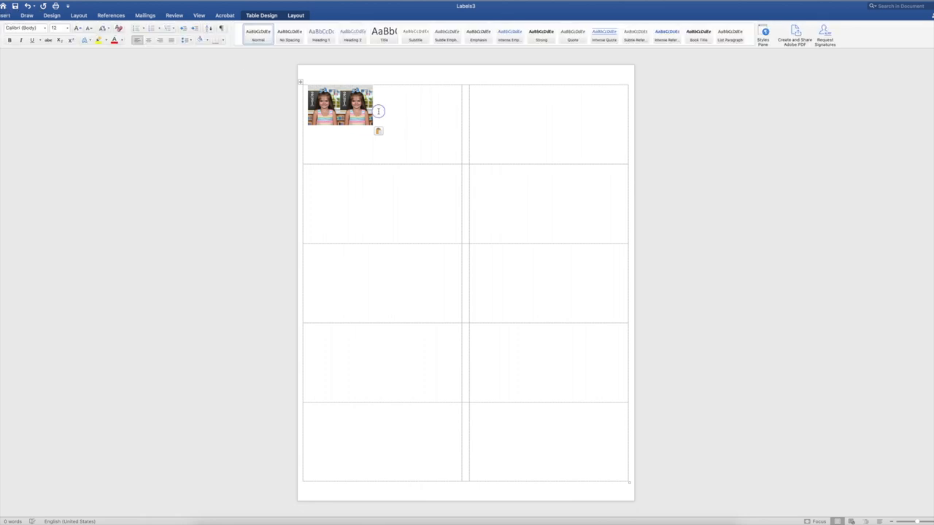
{"action": "right_click", "coordinate": [380, 110]}
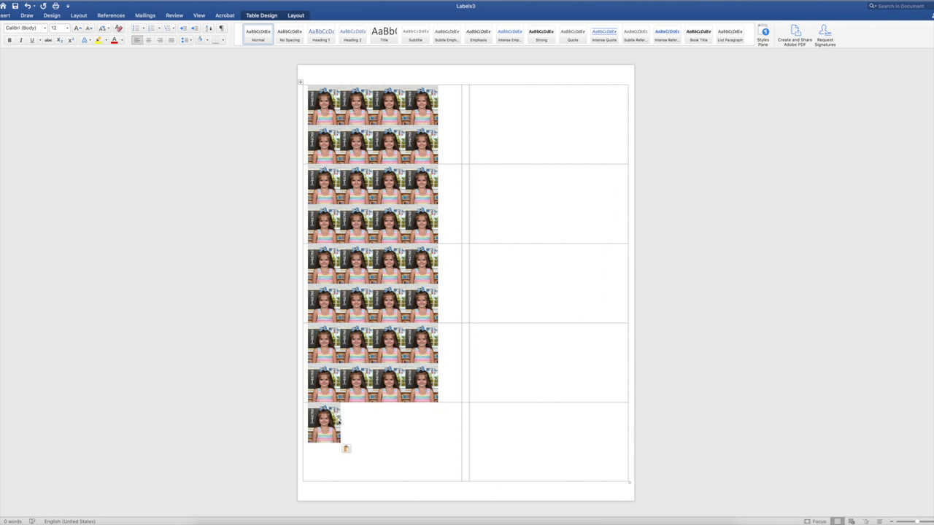
- Enlarge the last thumbnail into a larger photo for the bottom label
{"action": "left_click", "coordinate": [348, 449]}
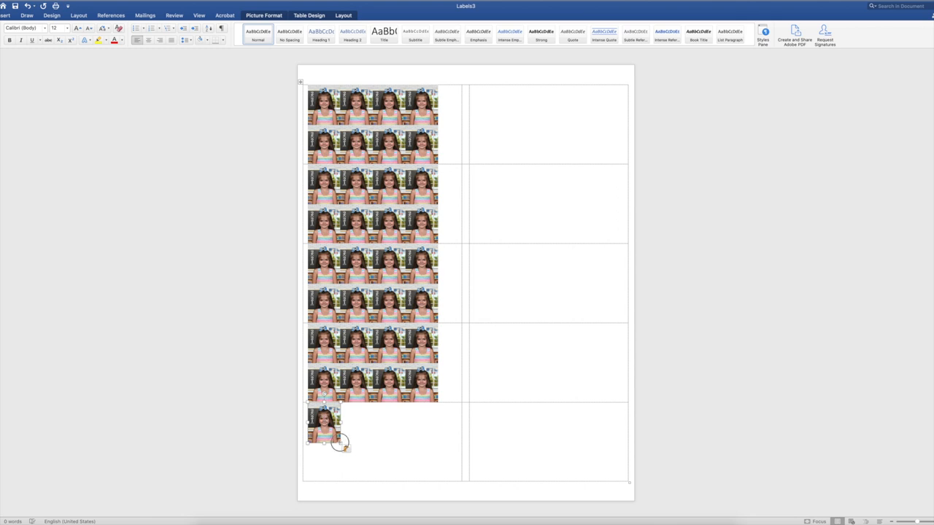
{"action": "left_click_drag", "start_coordinate": [343, 444], "coordinate": [371, 480]}
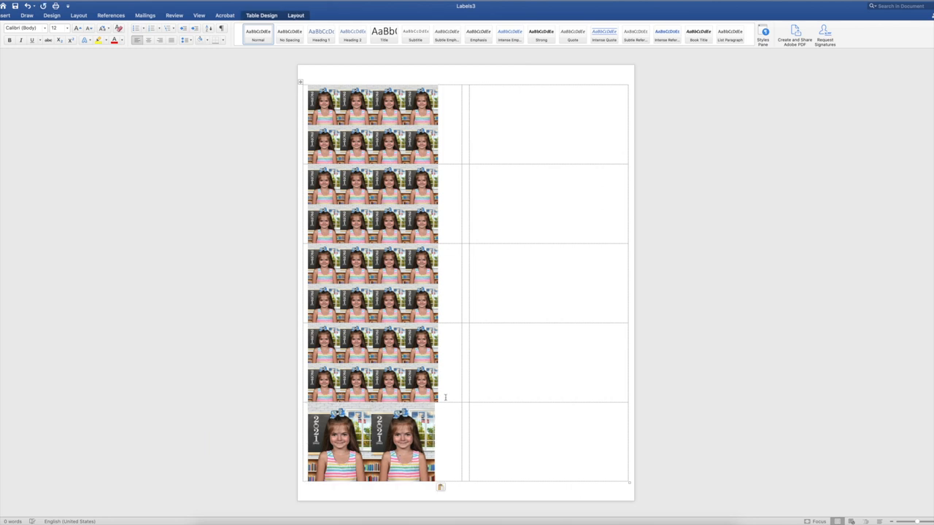
{"action": "mouse_move", "coordinate": [458, 339]}
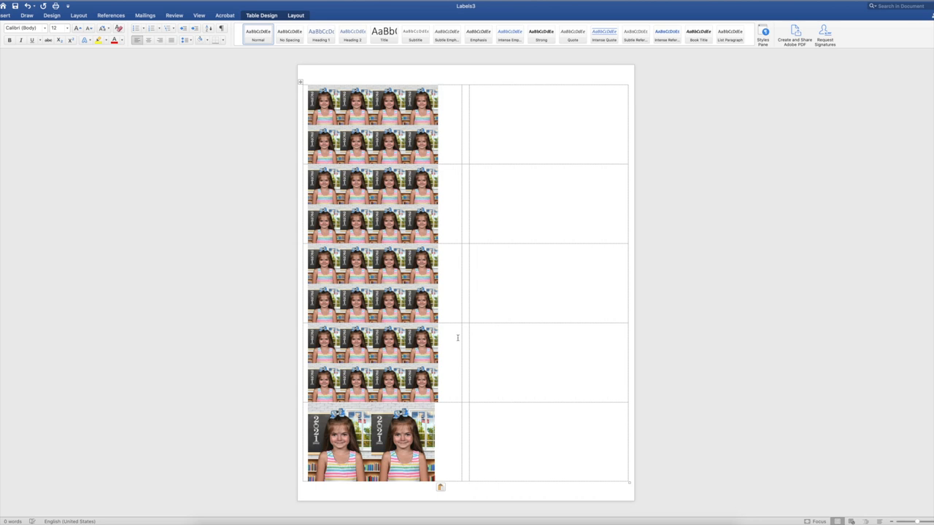
{"action": "mouse_move", "coordinate": [504, 184]}
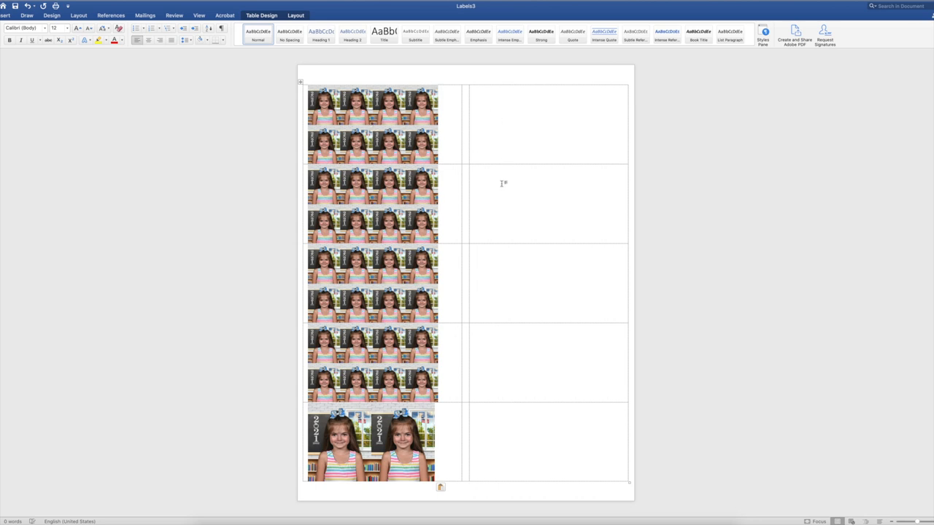
{"action": "left_click", "coordinate": [474, 89]}
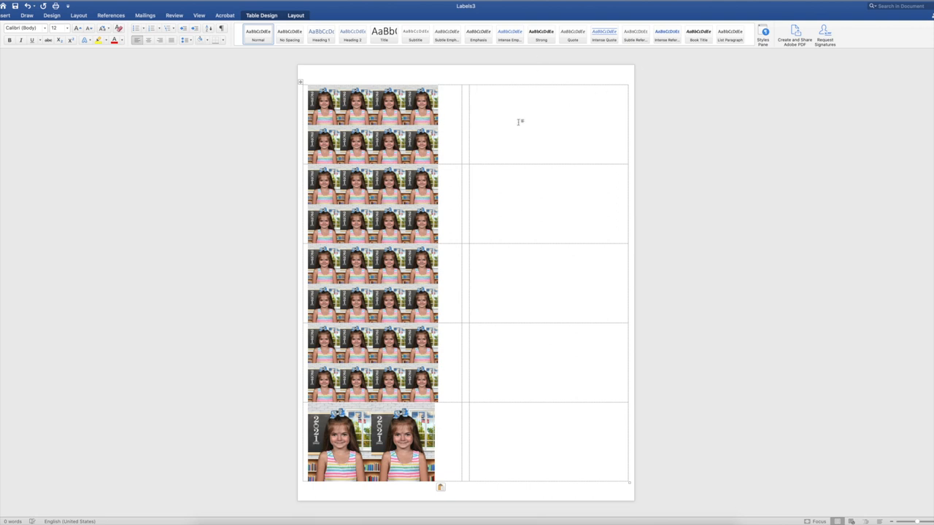
{"action": "left_click", "coordinate": [474, 89]}
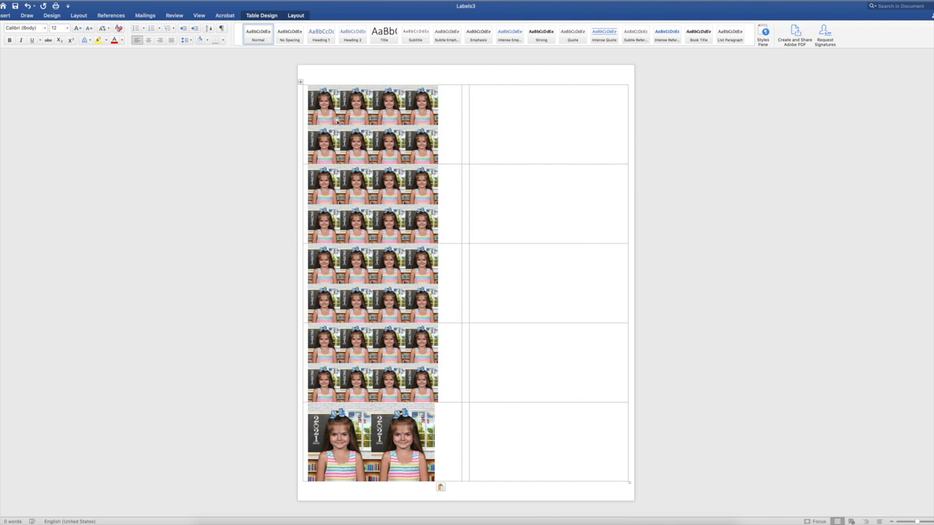
{"action": "left_click", "coordinate": [474, 89]}
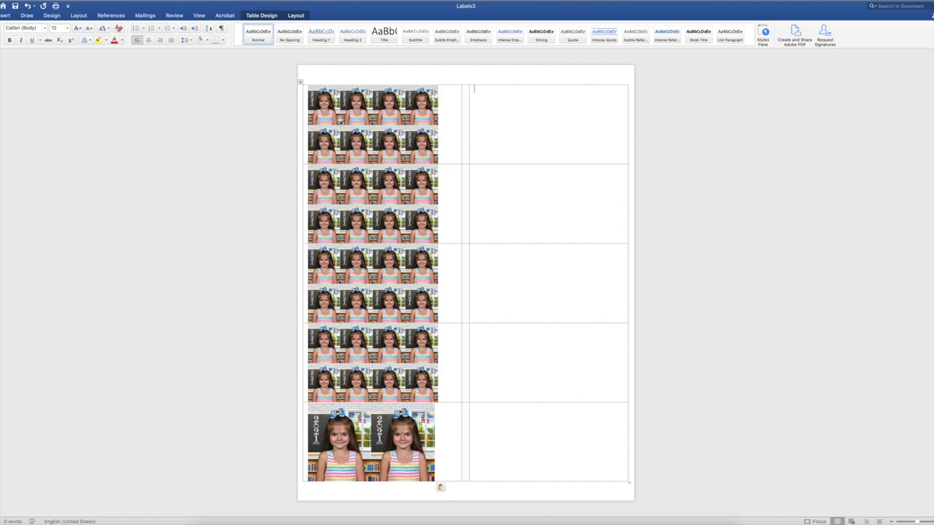
{"action": "mouse_move", "coordinate": [262, 100]}
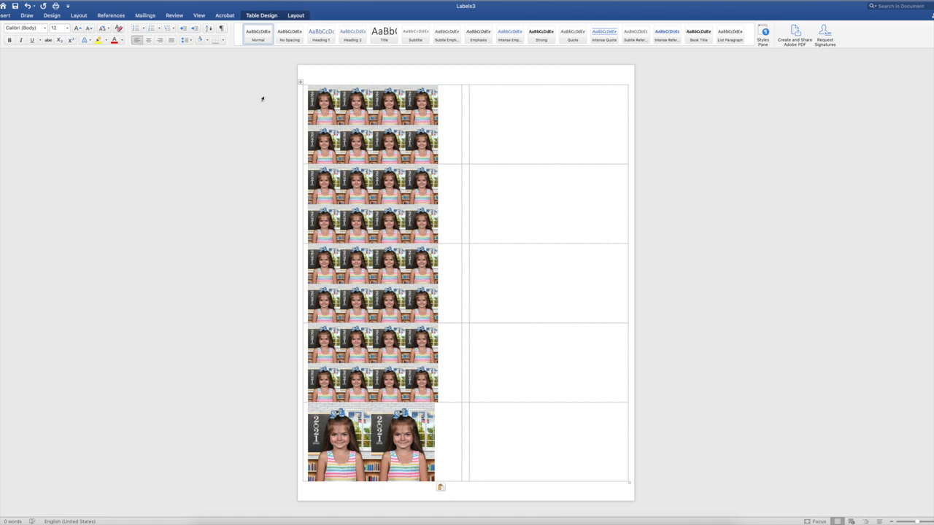
{"action": "left_click", "coordinate": [474, 89]}
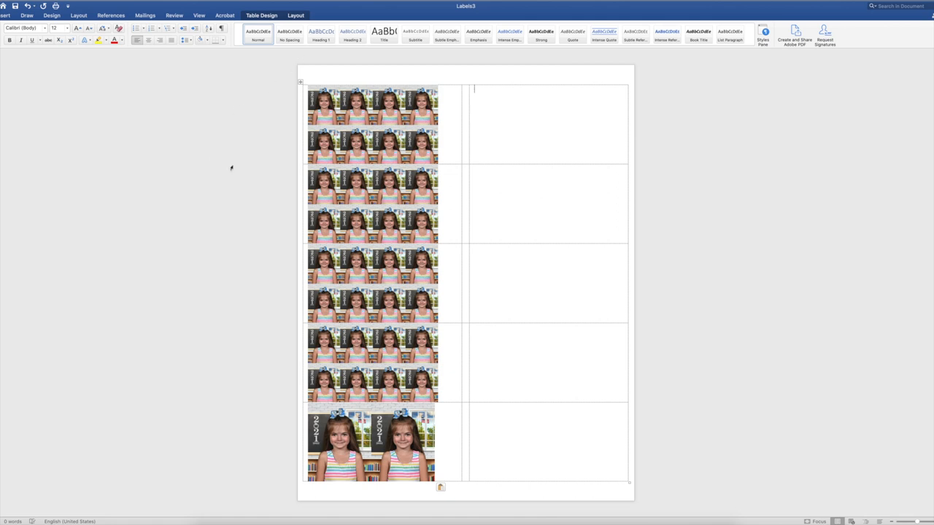